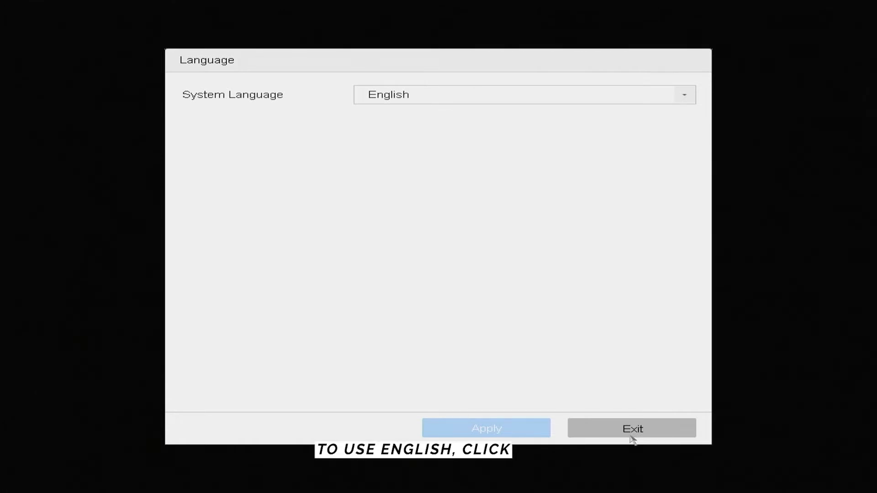
# Keep English and accept the 1920*1080 resolution with the prompt suppressed in future
pyautogui.click(632, 427)
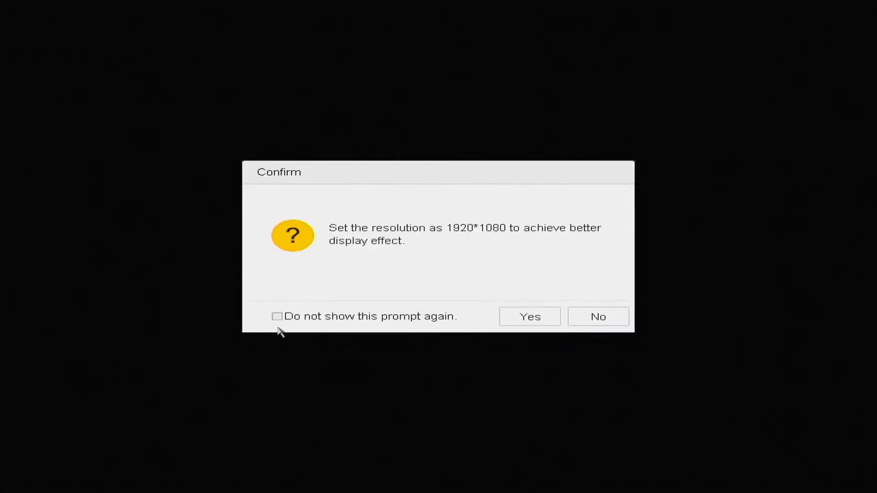
pyautogui.click(277, 316)
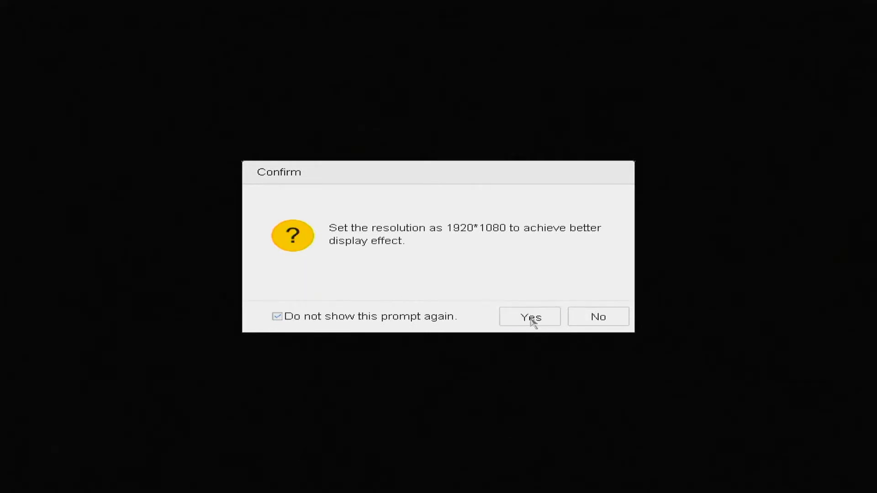
pyautogui.click(529, 316)
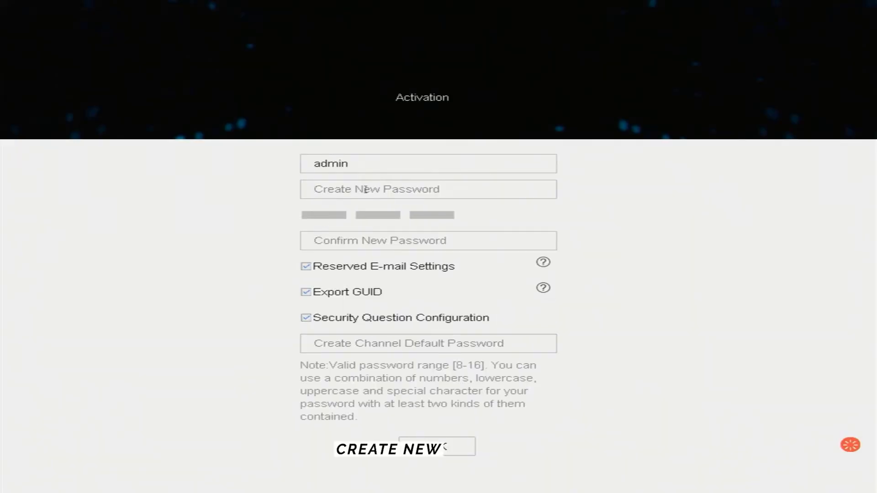
# Enter a strong new admin password and retype it in the confirmation field
pyautogui.click(428, 189)
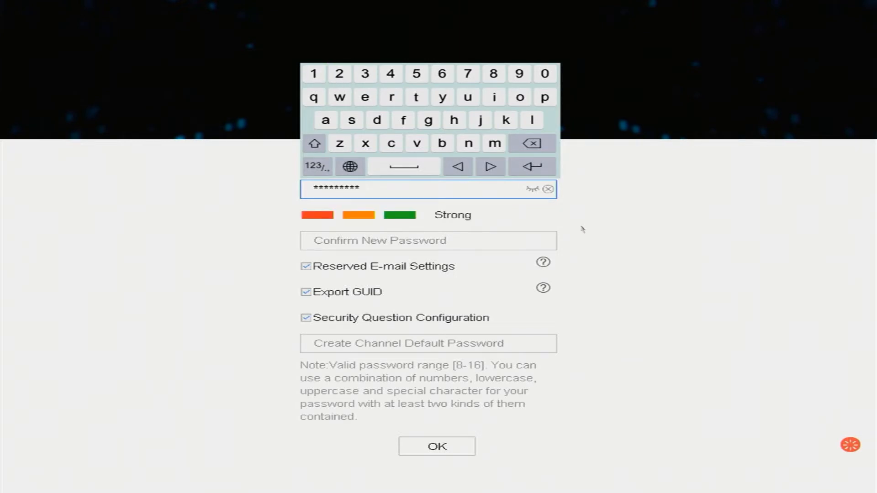
pyautogui.click(428, 241)
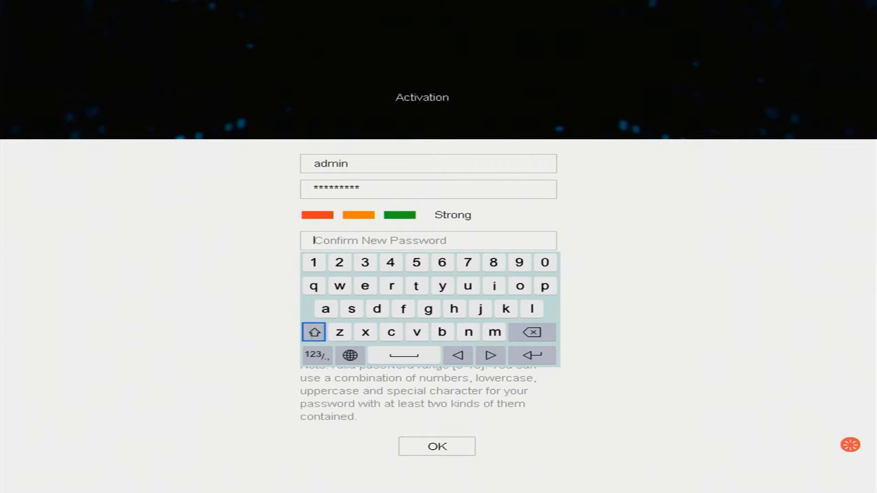
pyautogui.click(340, 286)
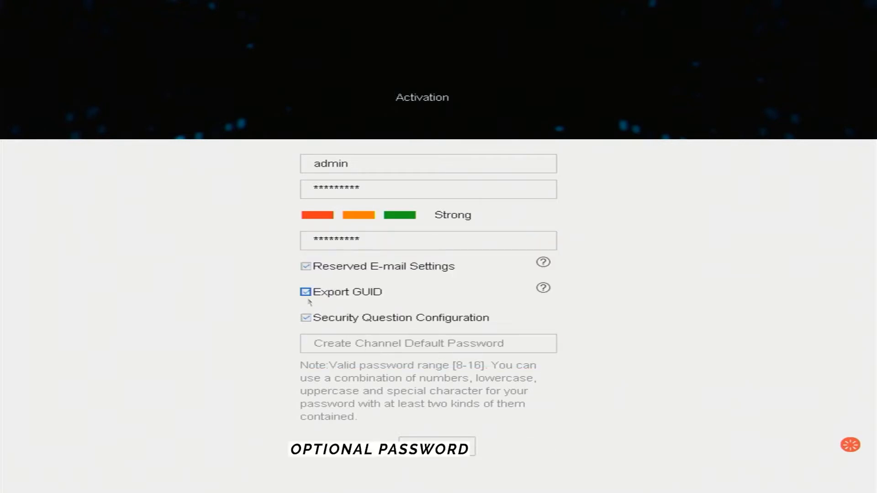
# Disable GUID export and security questions, set a channel default password, and activate the device
pyautogui.click(305, 292)
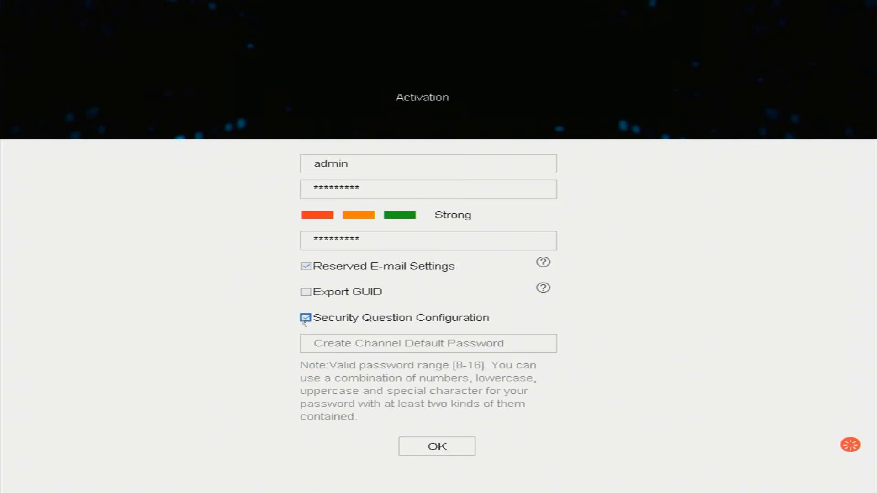
pyautogui.click(305, 318)
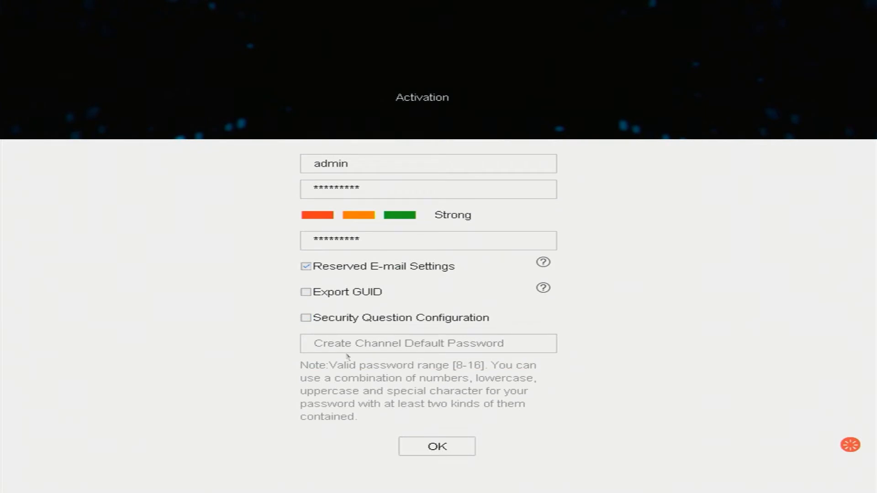
pyautogui.click(409, 344)
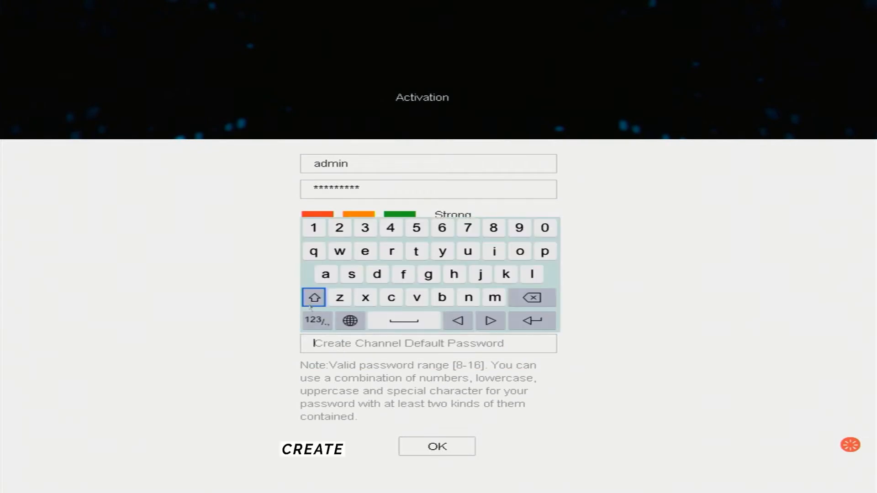
pyautogui.click(314, 298)
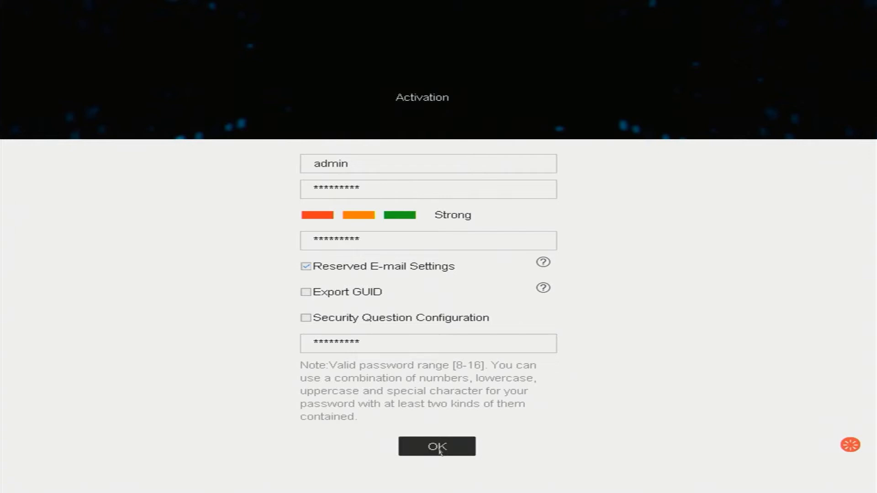
pyautogui.click(437, 447)
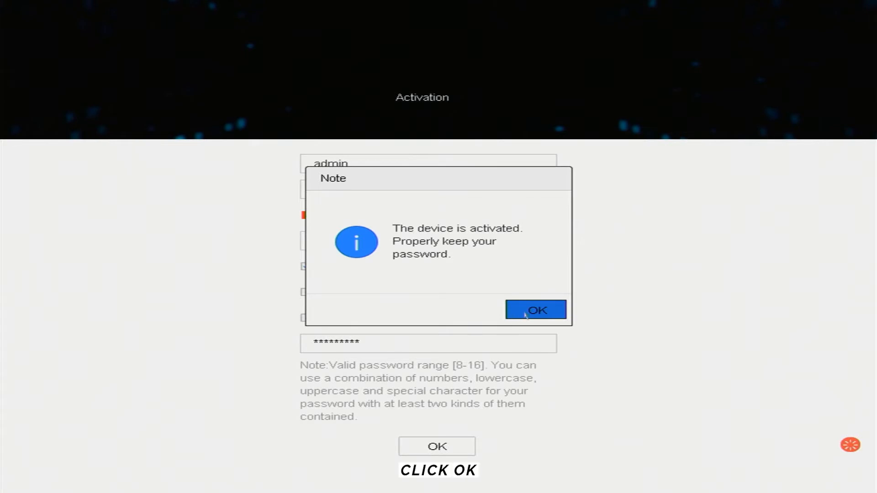
pyautogui.click(535, 310)
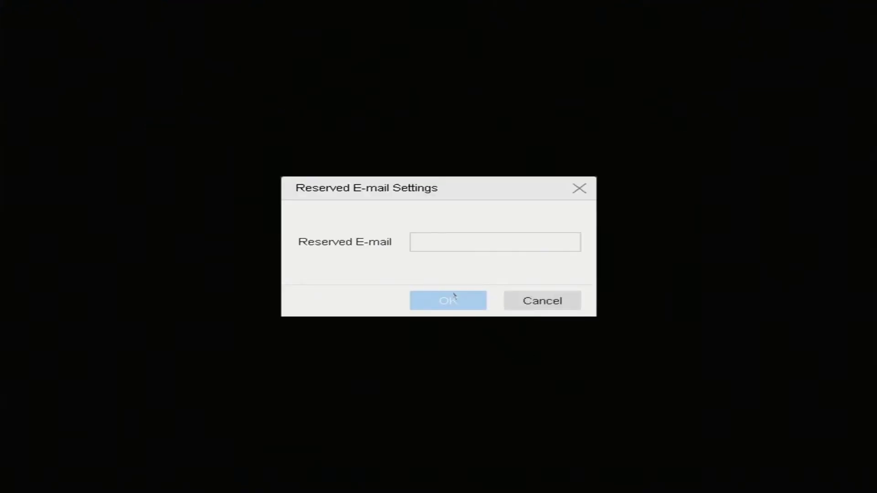
# Enter and save a reserved recovery e-mail address, acknowledging the success notice
pyautogui.click(495, 242)
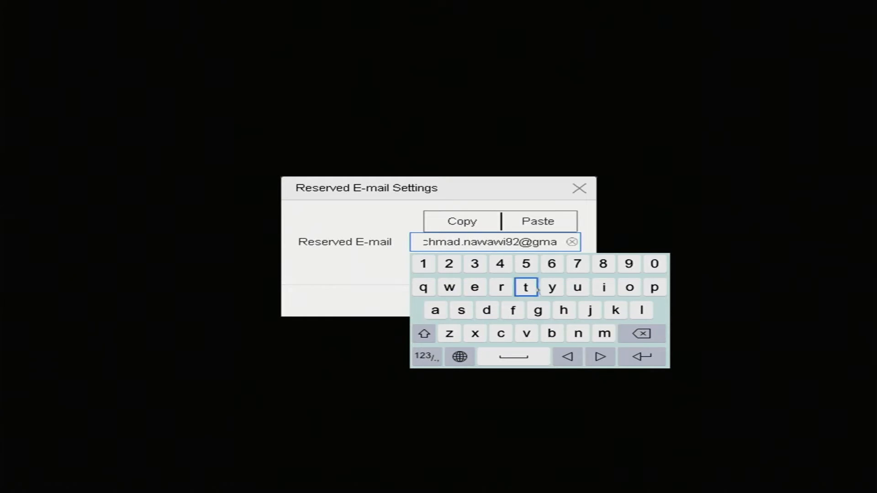
pyautogui.click(426, 356)
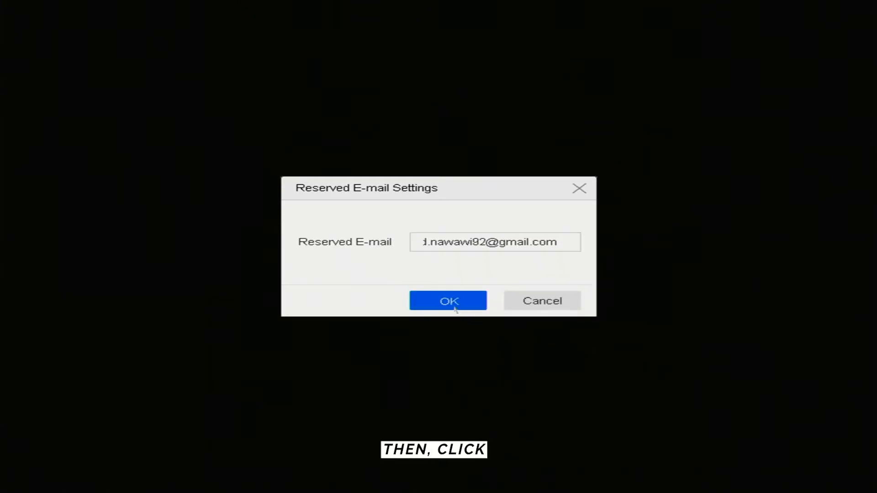
pyautogui.click(447, 301)
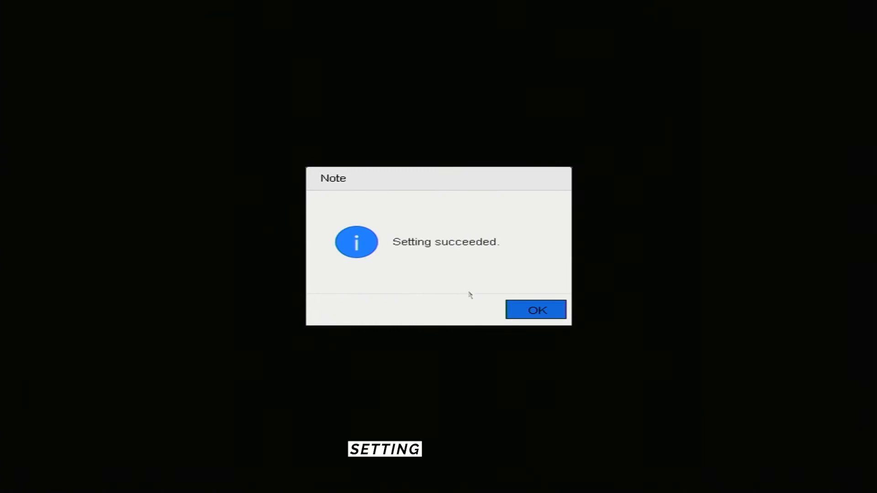
pyautogui.click(536, 310)
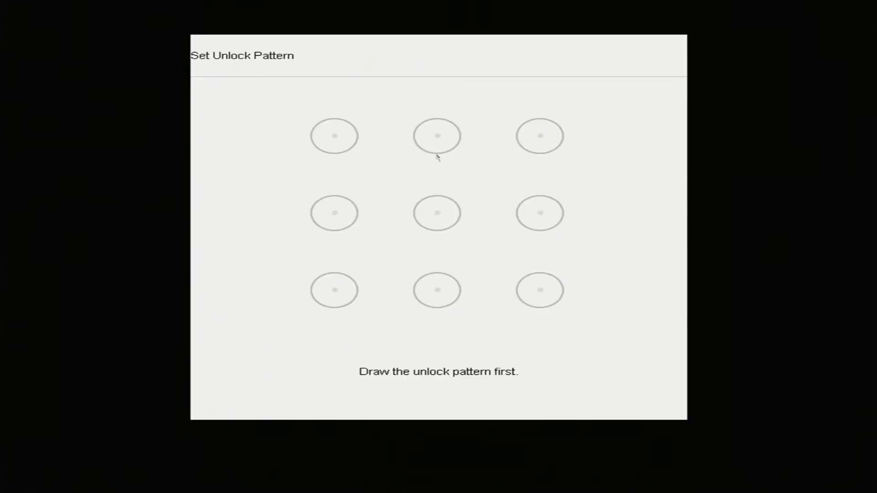
pyautogui.moveTo(437, 135); pyautogui.dragTo(437, 290)
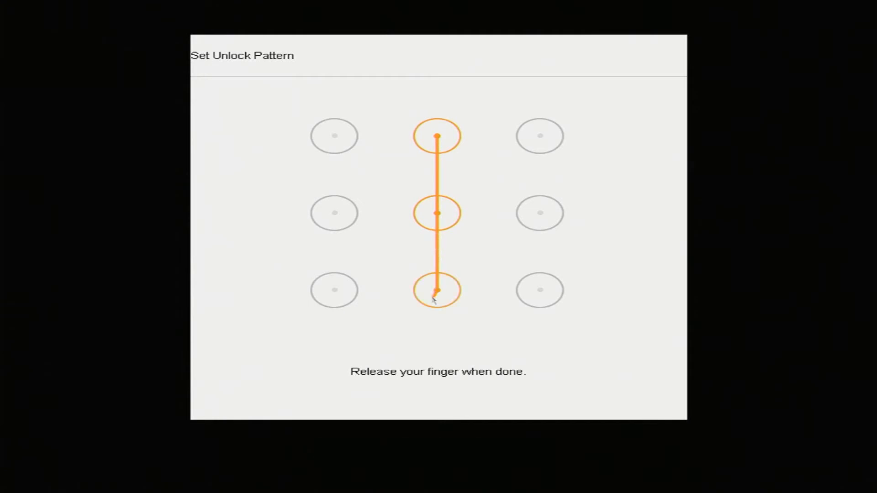
pyautogui.moveTo(435, 289); pyautogui.dragTo(540, 289)
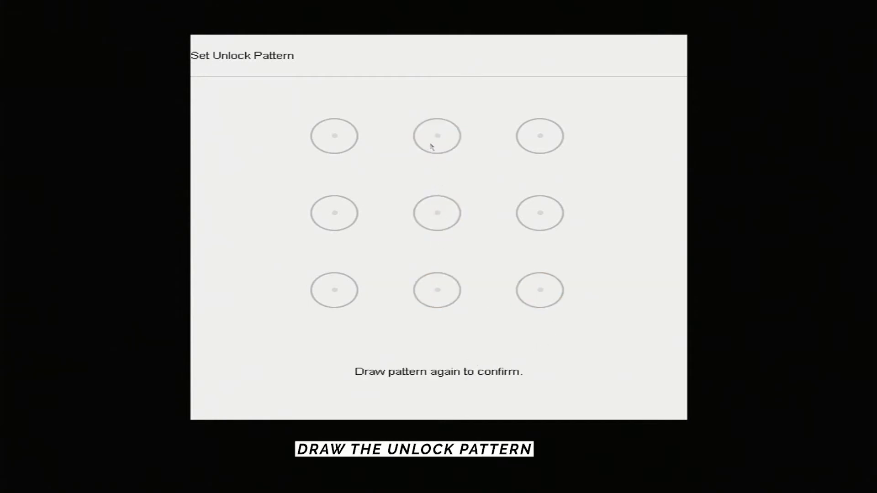
pyautogui.moveTo(436, 135); pyautogui.dragTo(437, 290)
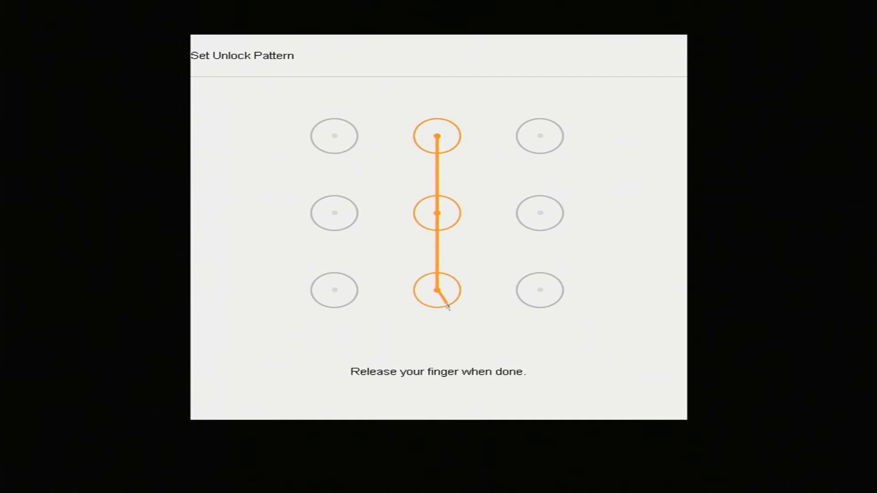
pyautogui.moveTo(436, 290); pyautogui.dragTo(540, 289)
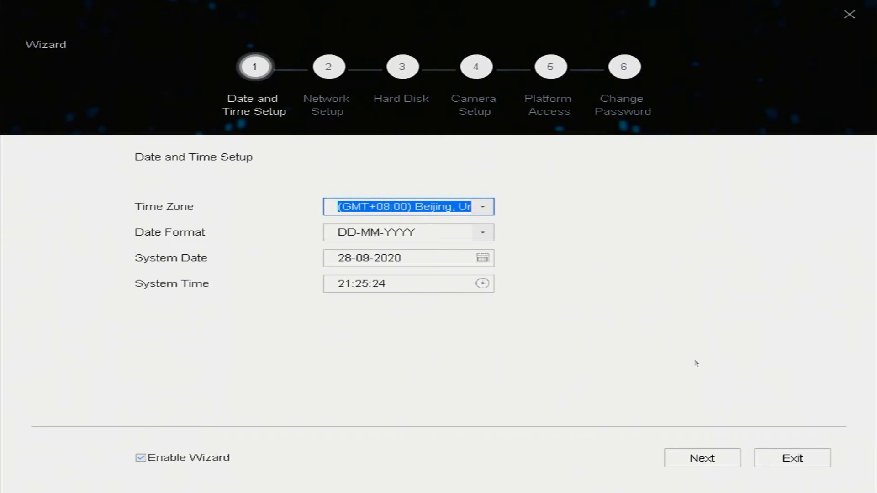
pyautogui.moveTo(634, 347)
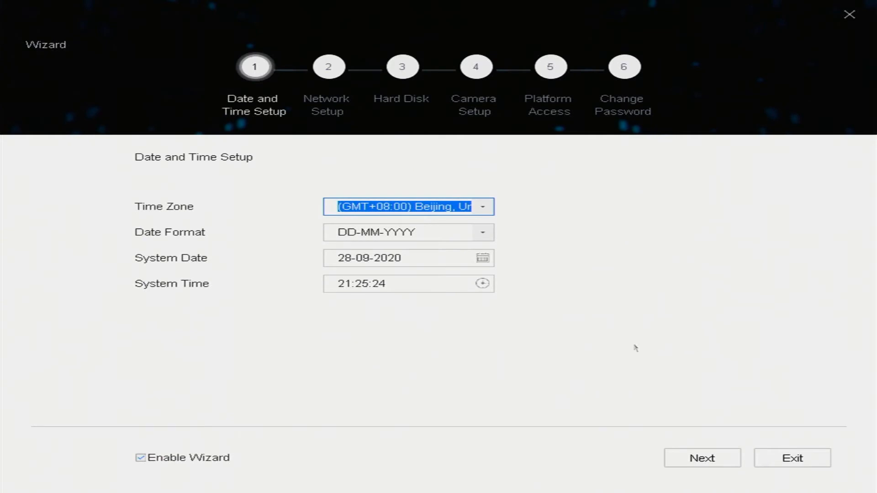
# Set the time zone to (GMT+07:00) Bangkok with the hour kept at 21 and proceed
pyautogui.click(482, 207)
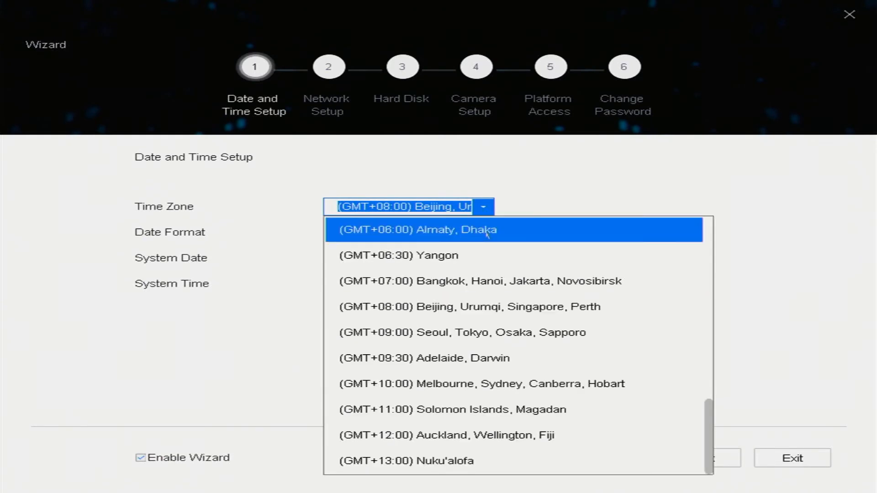
pyautogui.click(479, 282)
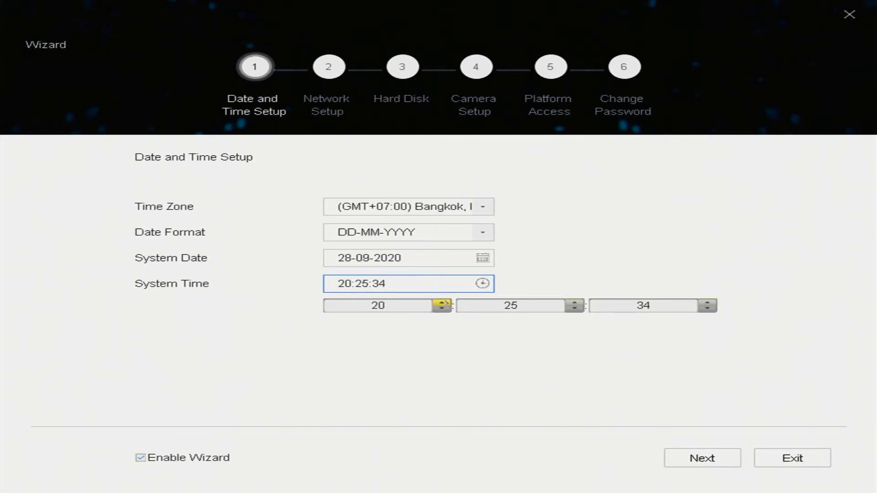
pyautogui.click(441, 302)
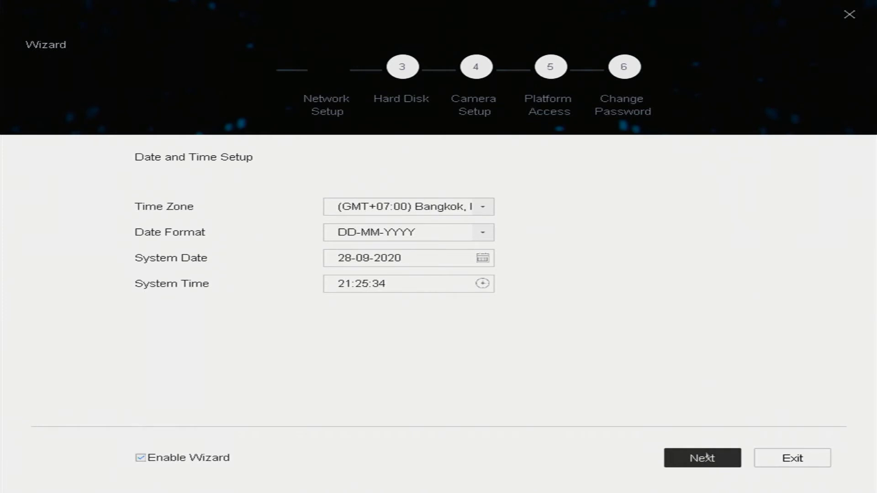
pyautogui.click(701, 457)
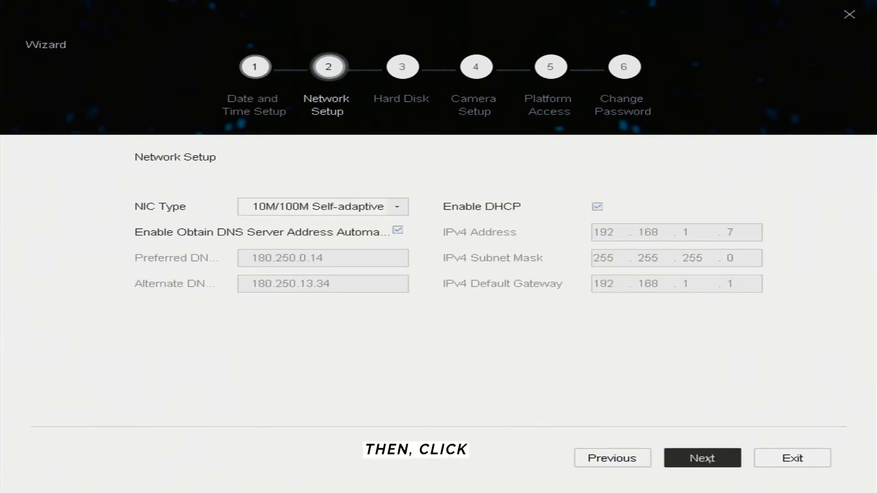
# Keep default DHCP network settings and select the 149.05GB hard disk for recording
pyautogui.click(702, 471)
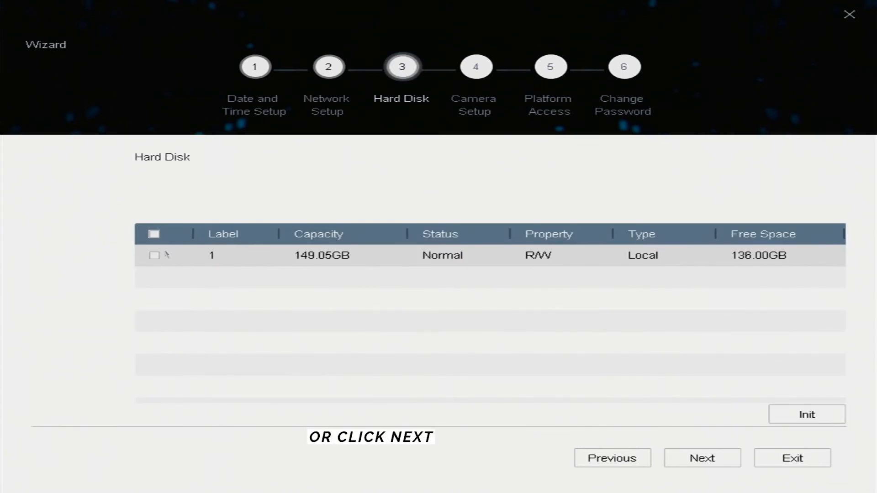
pyautogui.click(153, 256)
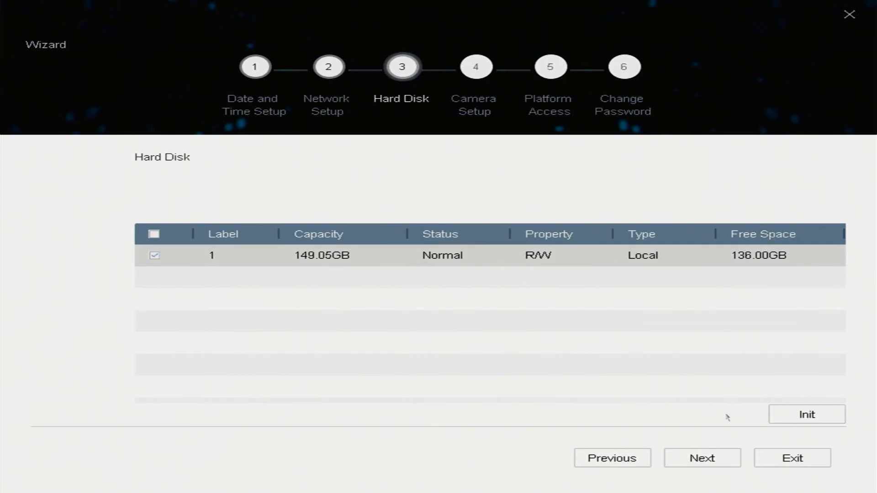
pyautogui.moveTo(721, 444)
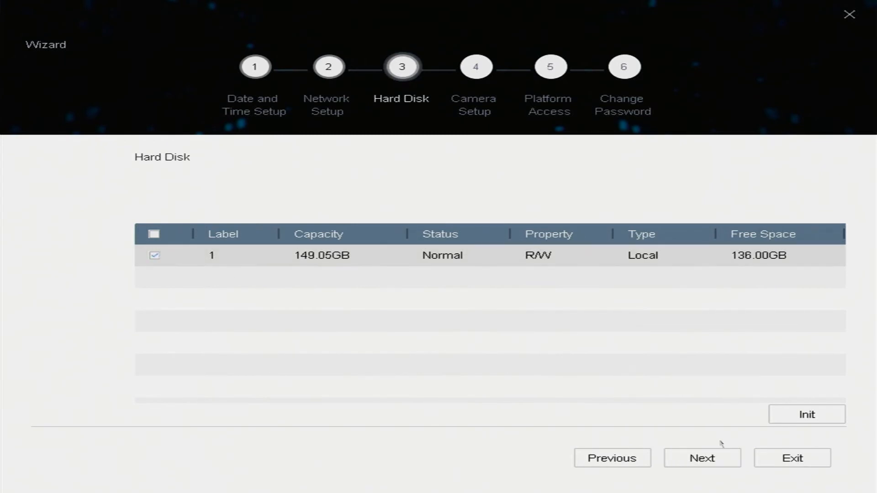
pyautogui.moveTo(735, 479)
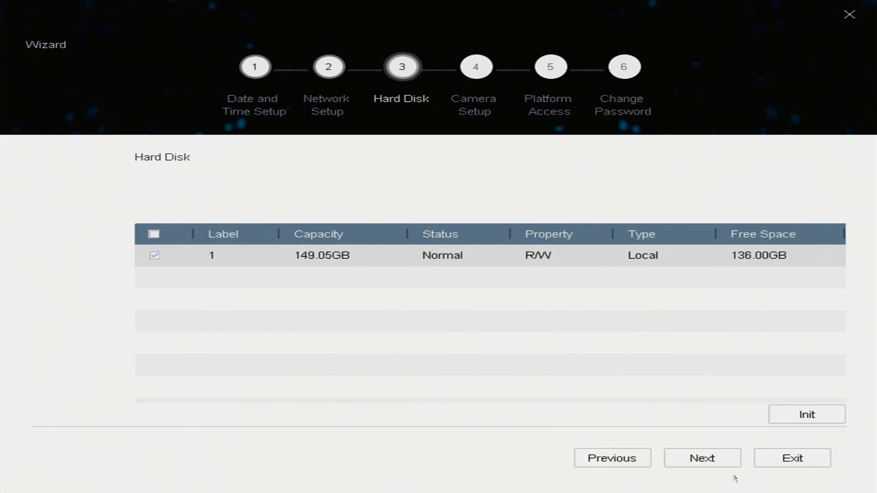
pyautogui.click(702, 458)
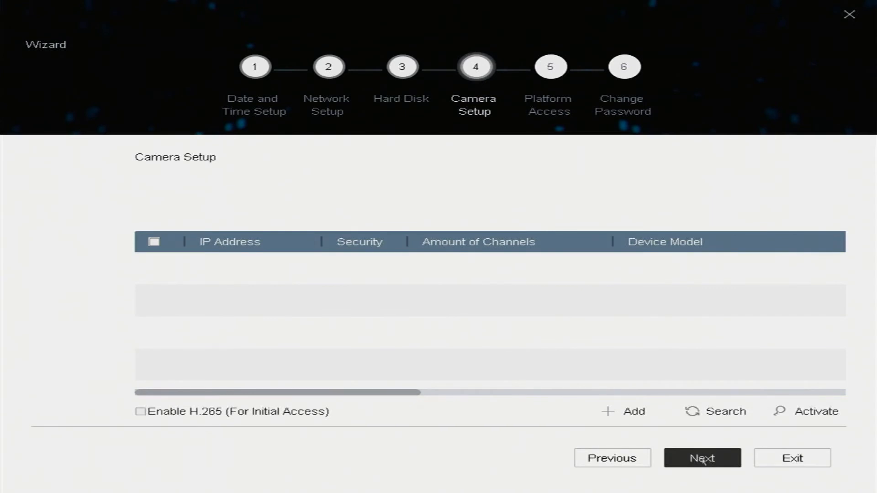
# Skip camera setup and enable Hik-Connect, agreeing to its service terms
pyautogui.click(701, 458)
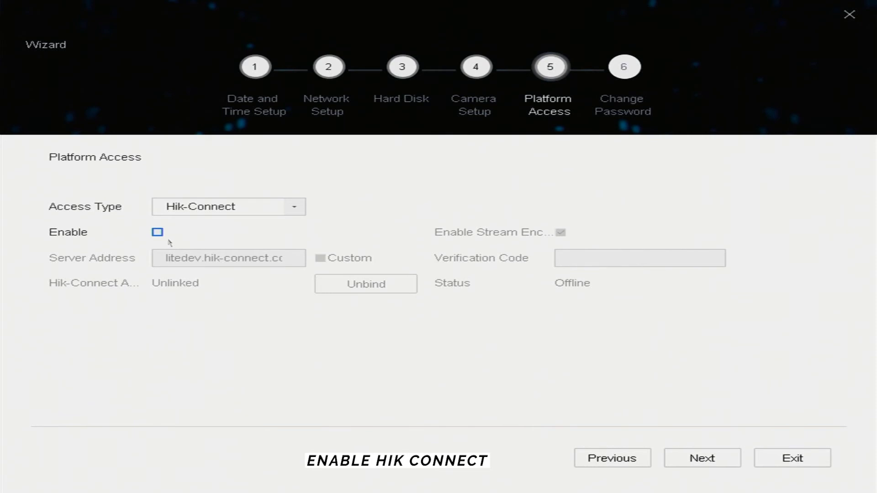
pyautogui.click(157, 232)
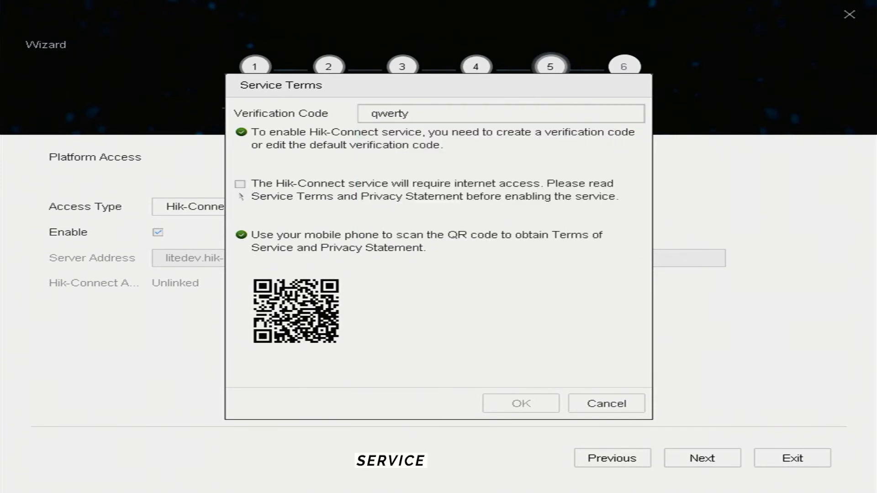
pyautogui.click(240, 184)
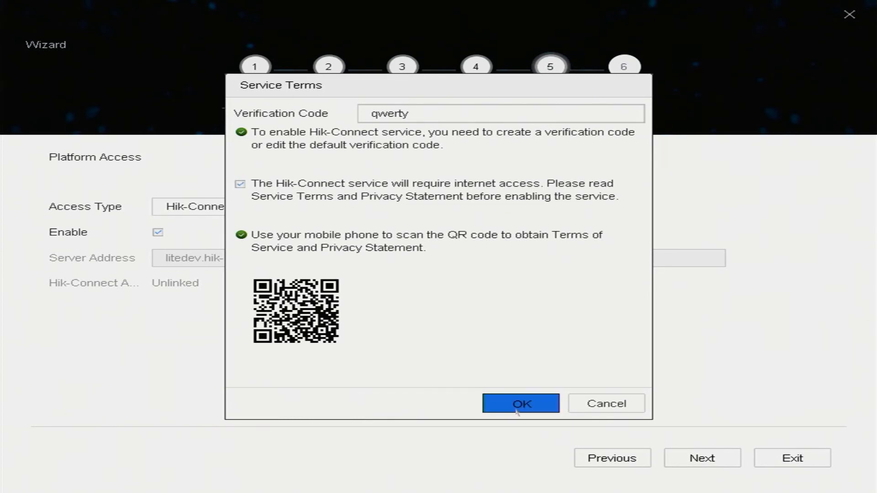
pyautogui.click(521, 404)
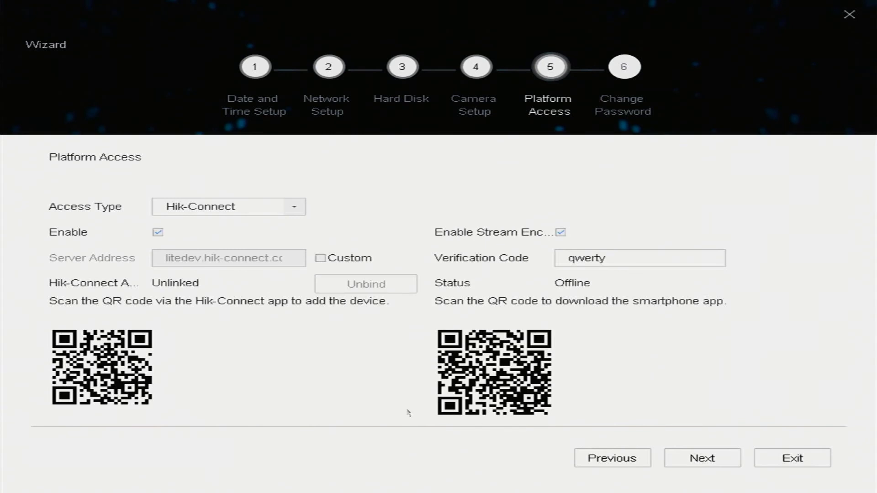
pyautogui.moveTo(333, 393)
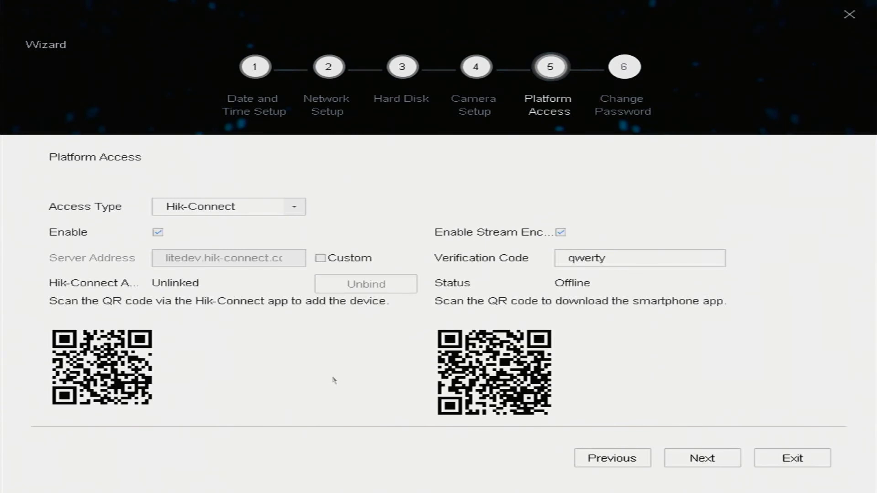
pyautogui.moveTo(645, 447)
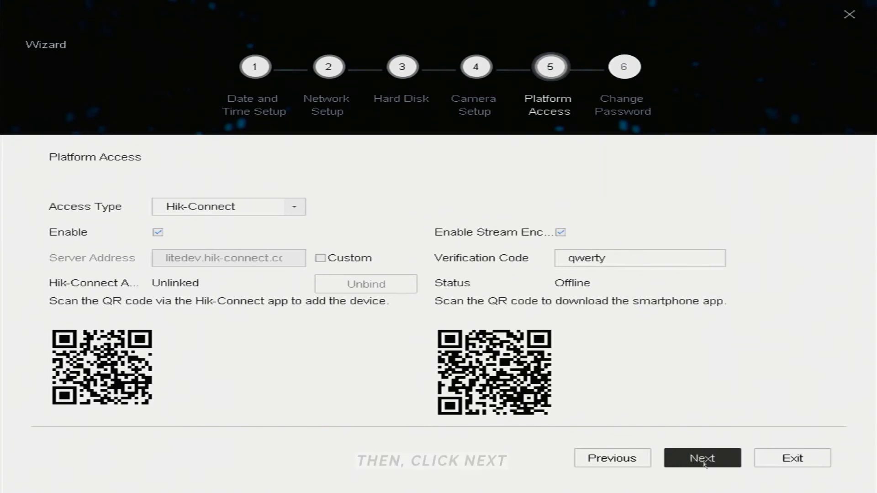
# Finish the wizard past the password step, landing on the four-camera live view
pyautogui.click(702, 471)
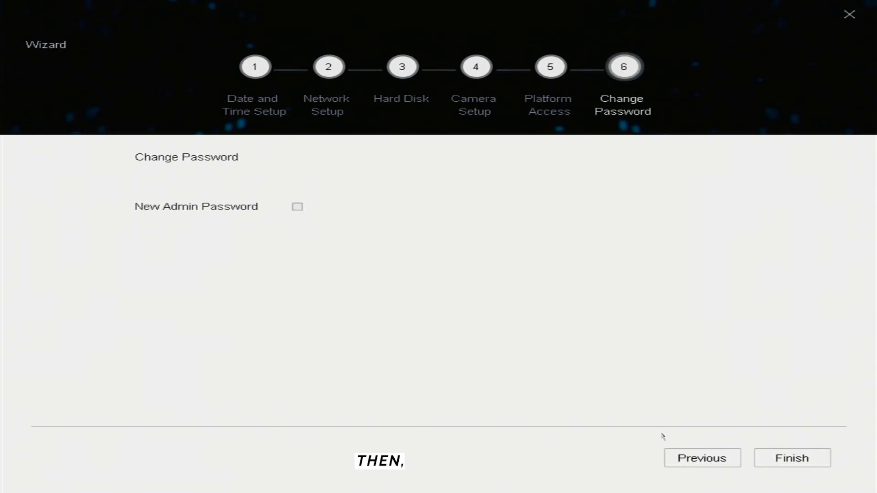
pyautogui.click(793, 472)
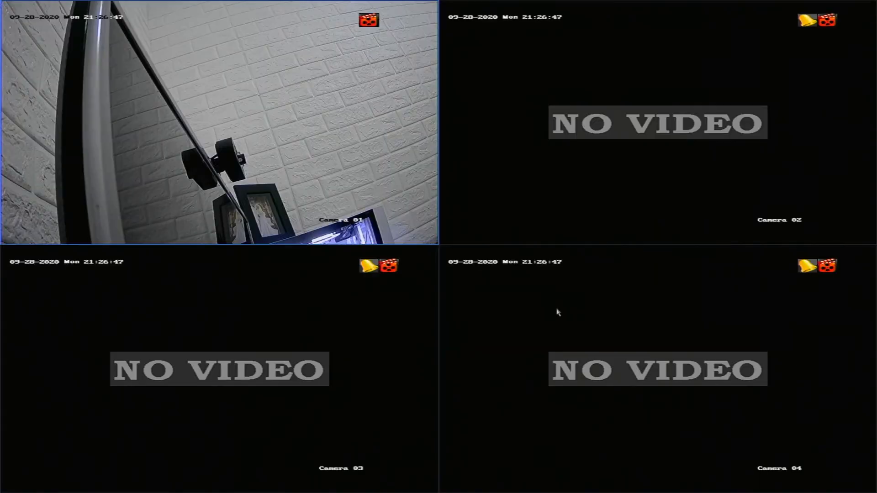